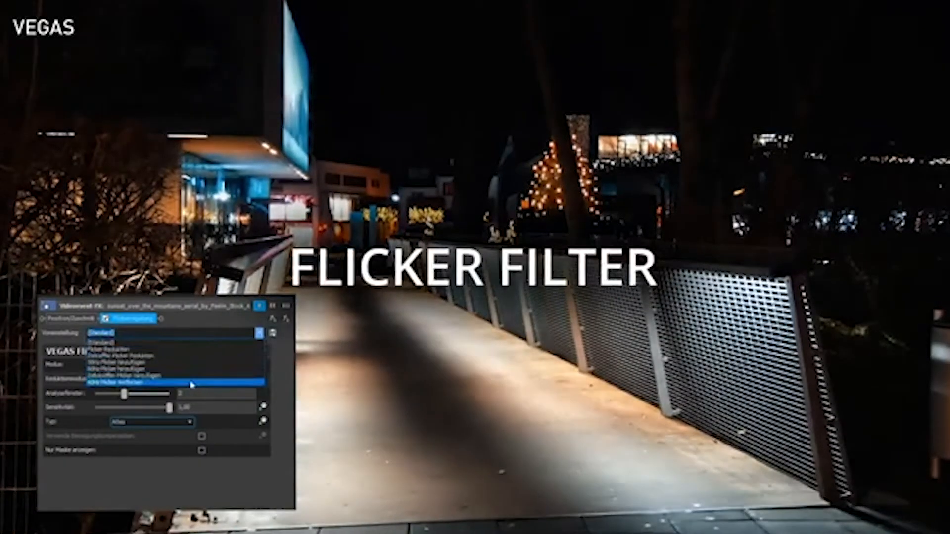
Choose a preset for the flicker reduction filter on the night bridge footage.
click(121, 384)
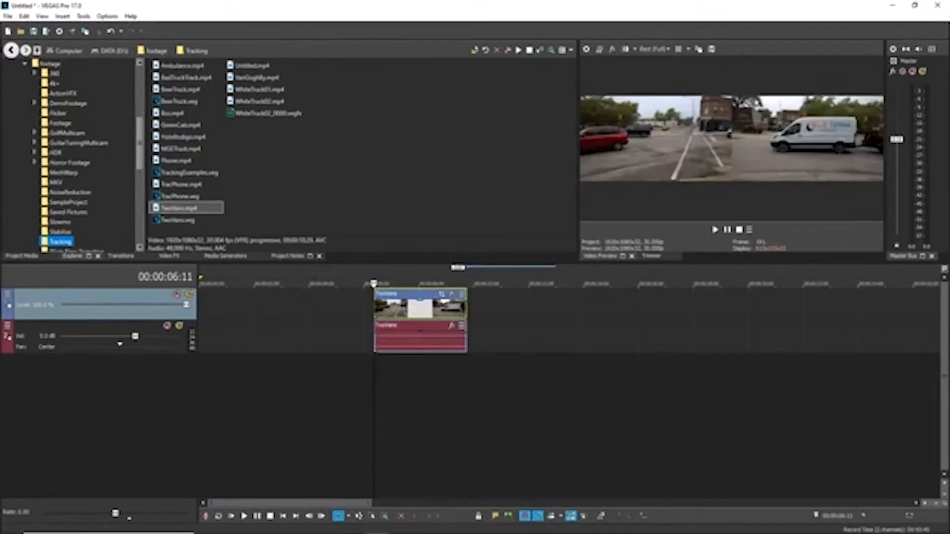
Drag the TwoVans event left to an earlier timeline position.
click(23, 15)
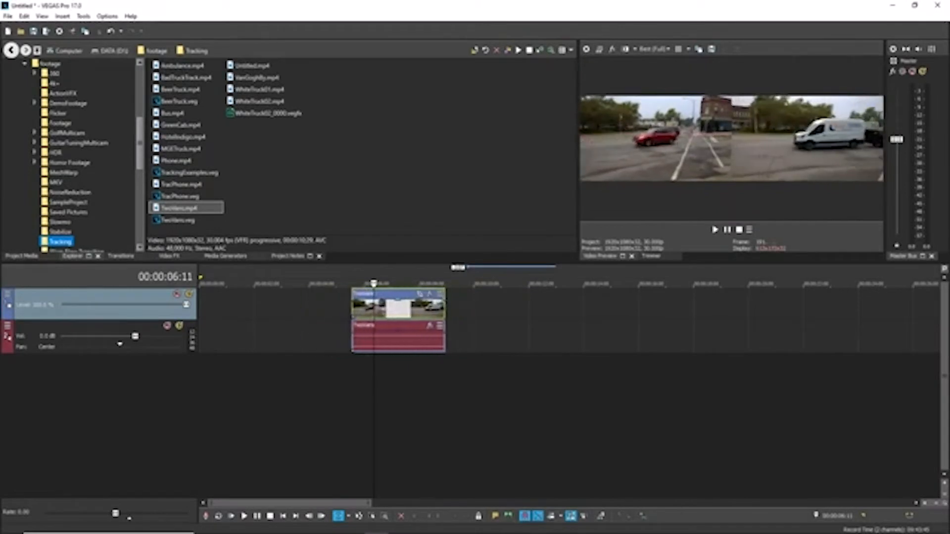
drag(398, 306, 405, 306)
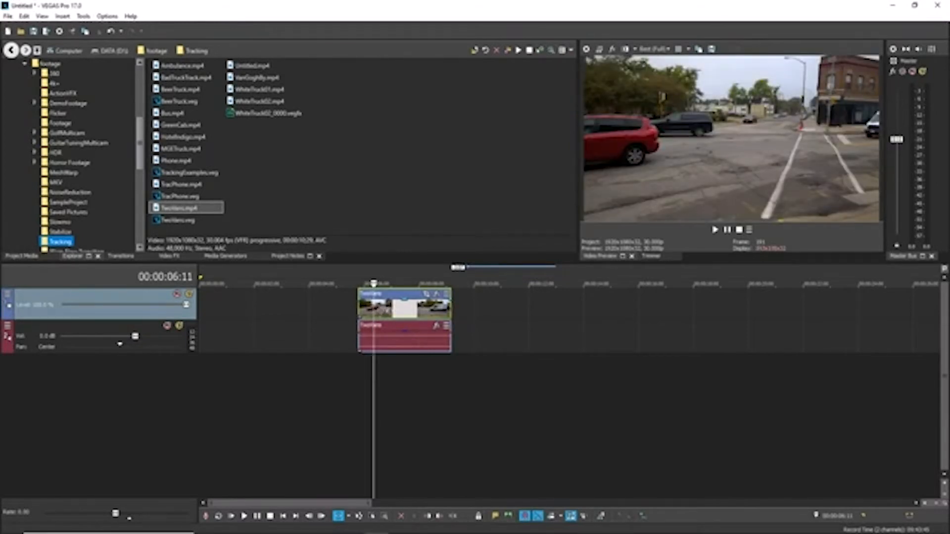
click(182, 149)
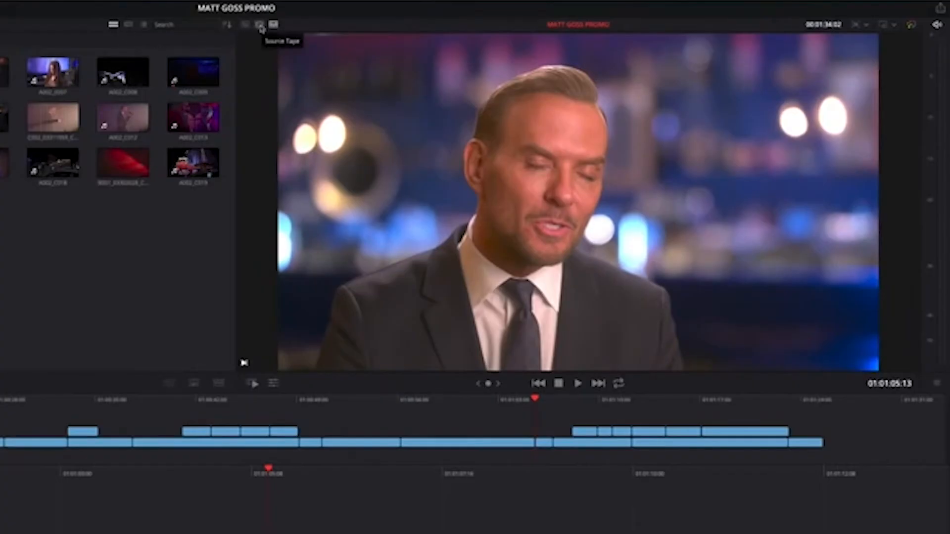
Switch the Cut page viewer to Source Tape showing all project clips continuously.
click(260, 25)
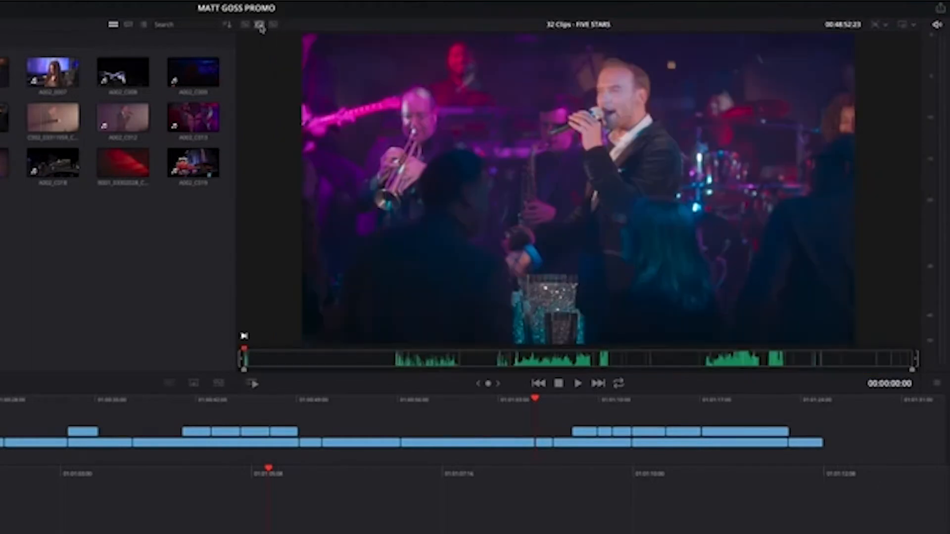